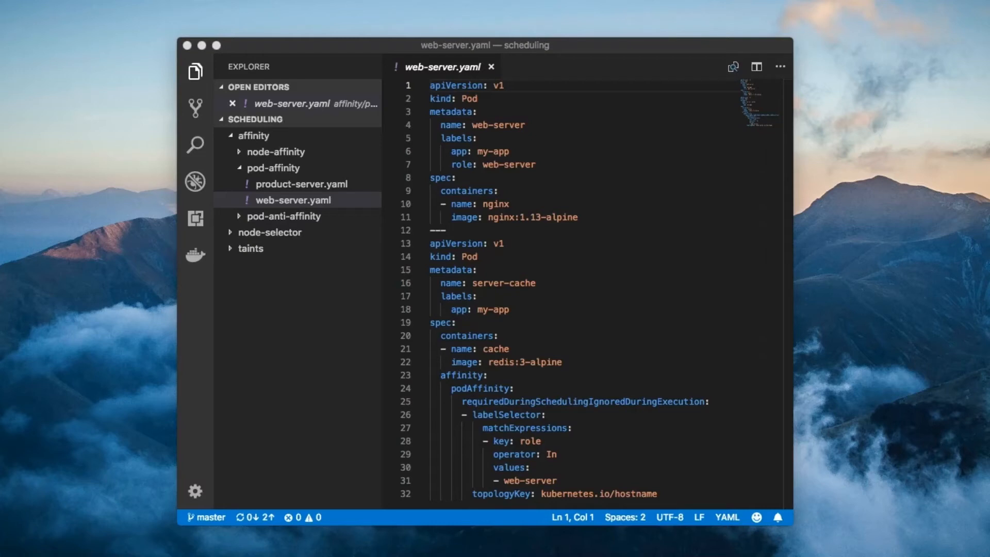
mouse_move(500, 512)
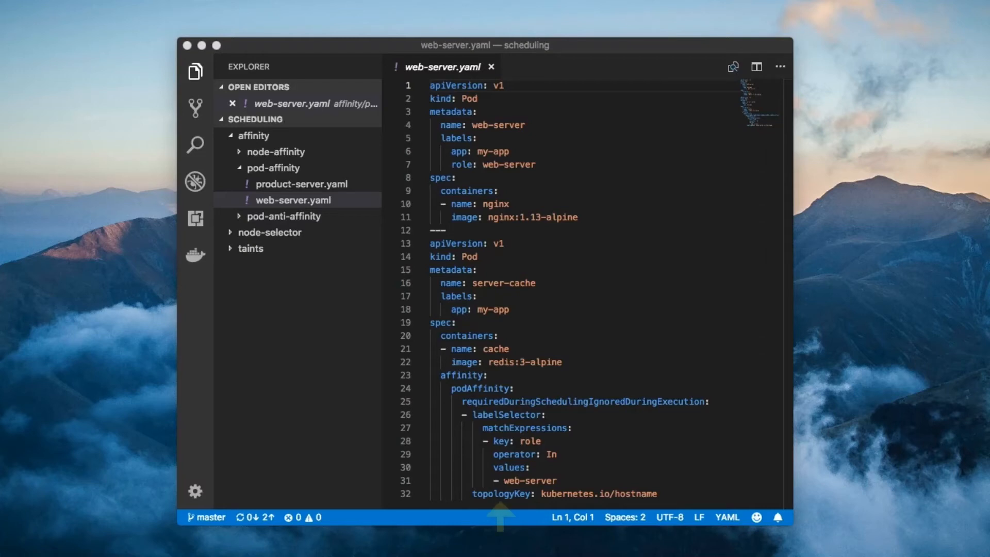